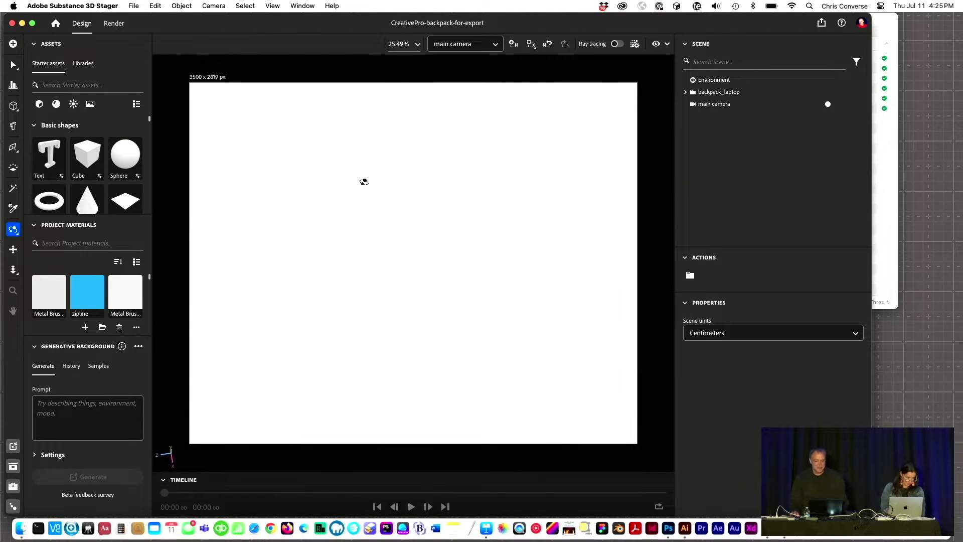
# - Bring the CreativePro swag deck in PowerPoint to the front
pyautogui.click(155, 5)
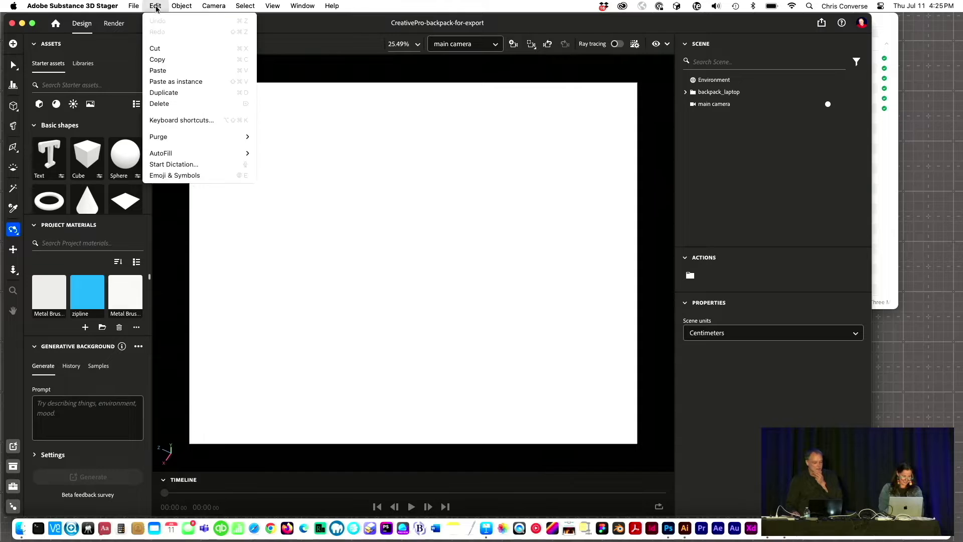
pyautogui.click(133, 6)
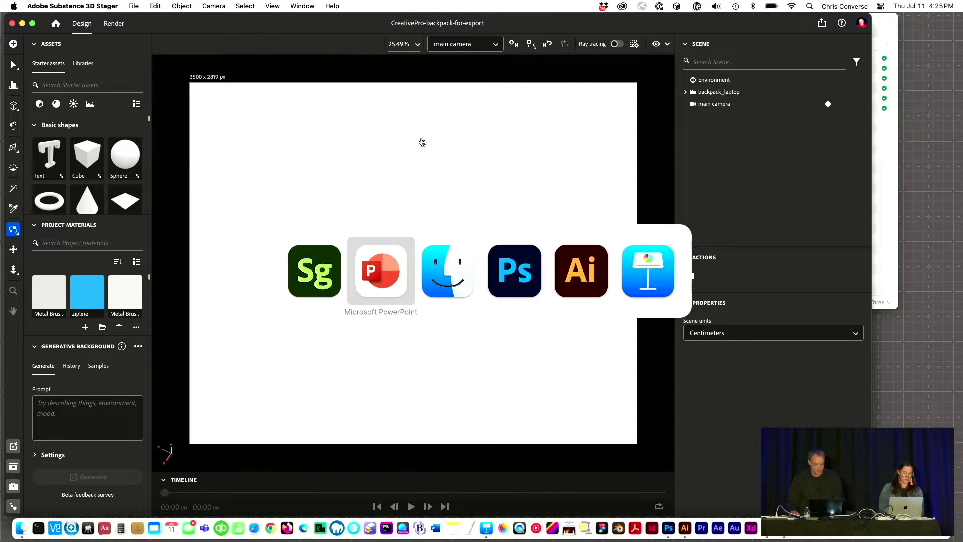
pyautogui.click(380, 270)
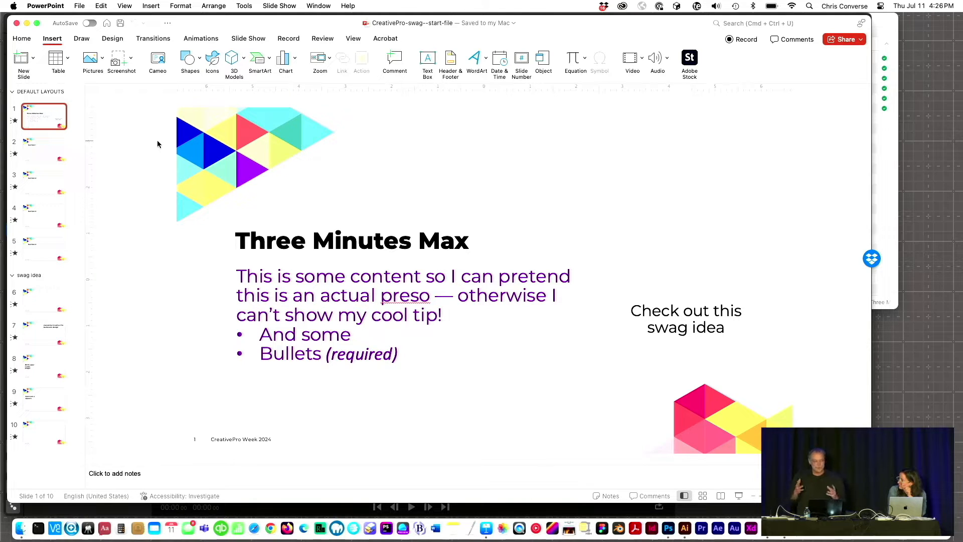
pyautogui.moveTo(251, 112)
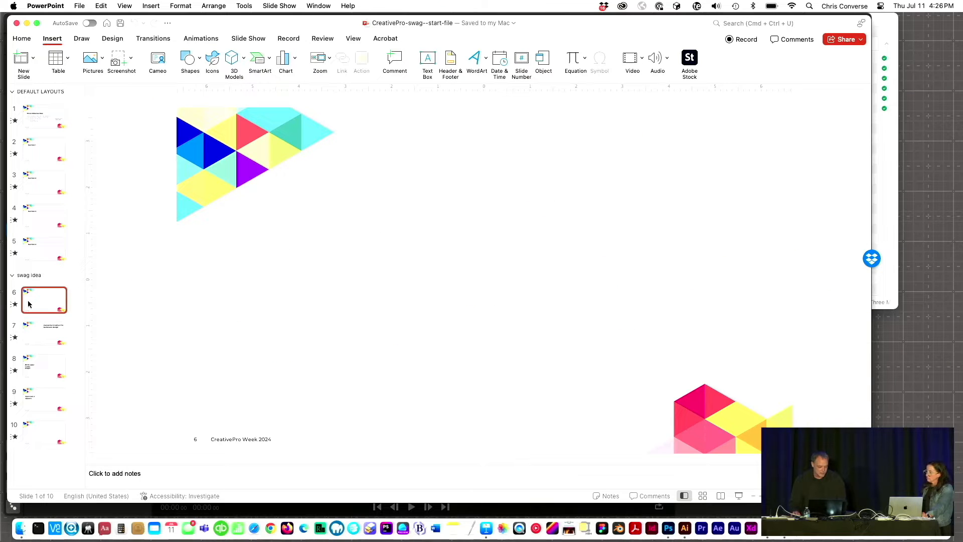
# - Select slide 6 so the 3D backpack model can be pasted onto it
pyautogui.click(44, 300)
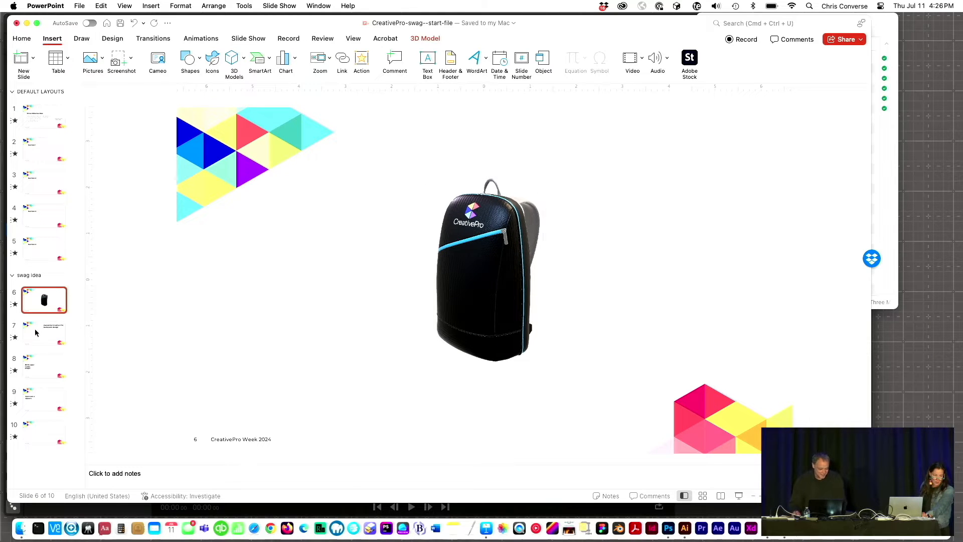
# - Place posed copies of the backpack on slides 7–10, showing straps and zippers
pyautogui.click(44, 334)
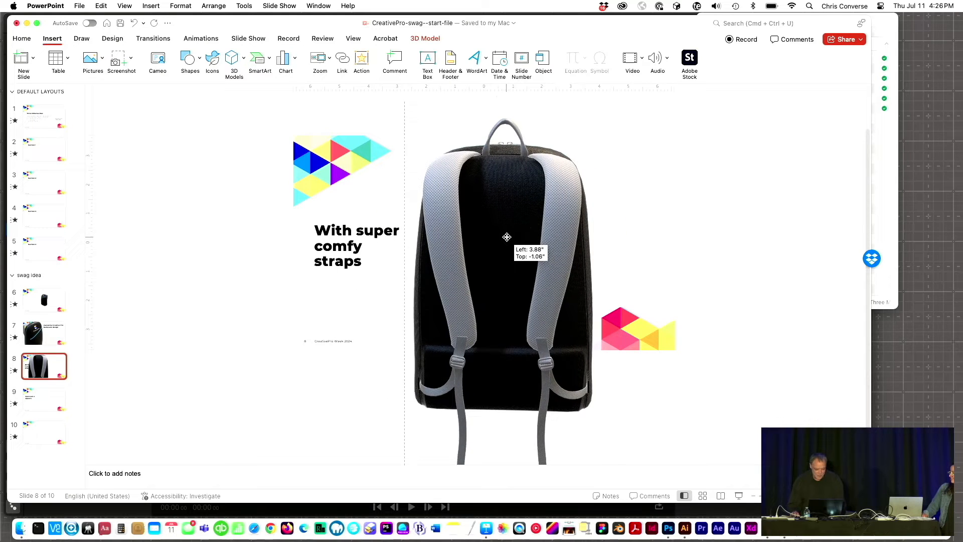
pyautogui.click(44, 399)
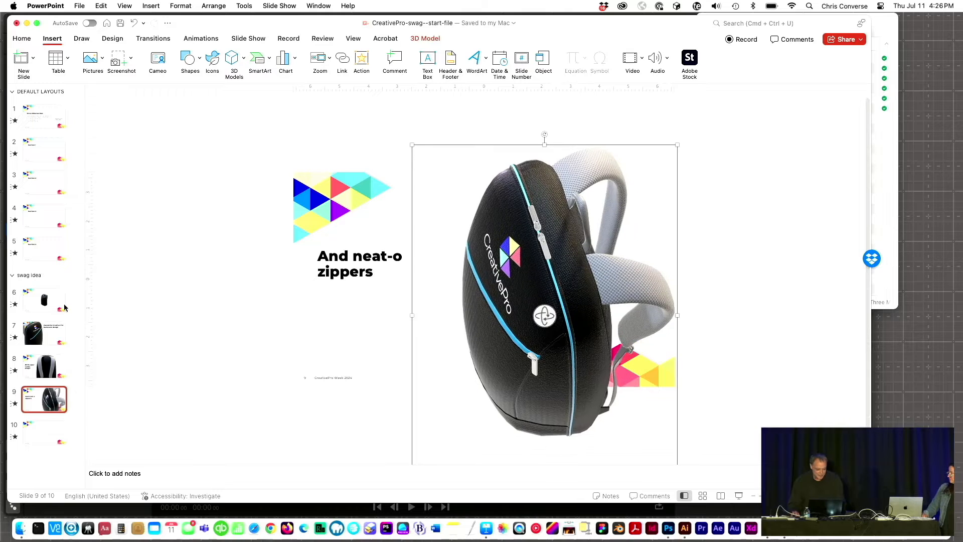
pyautogui.click(44, 300)
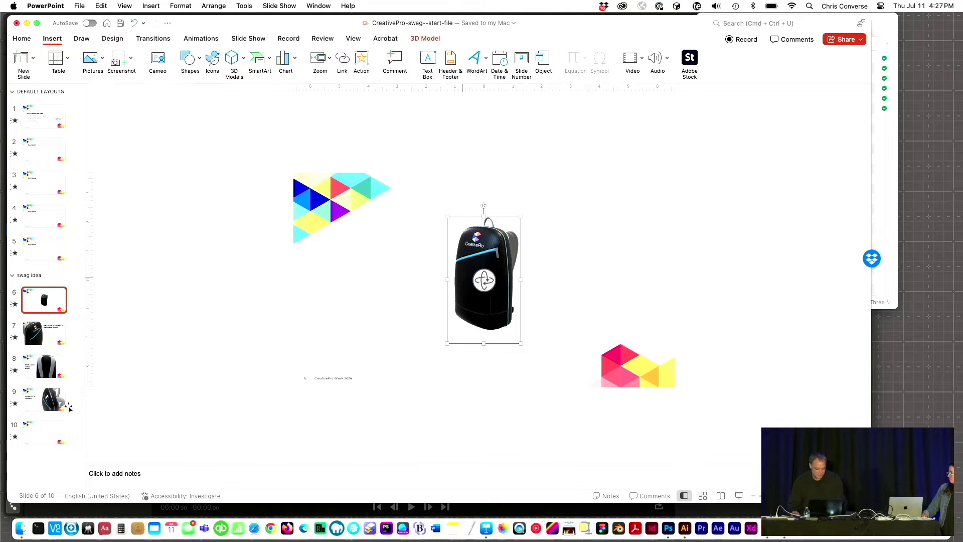
pyautogui.click(44, 432)
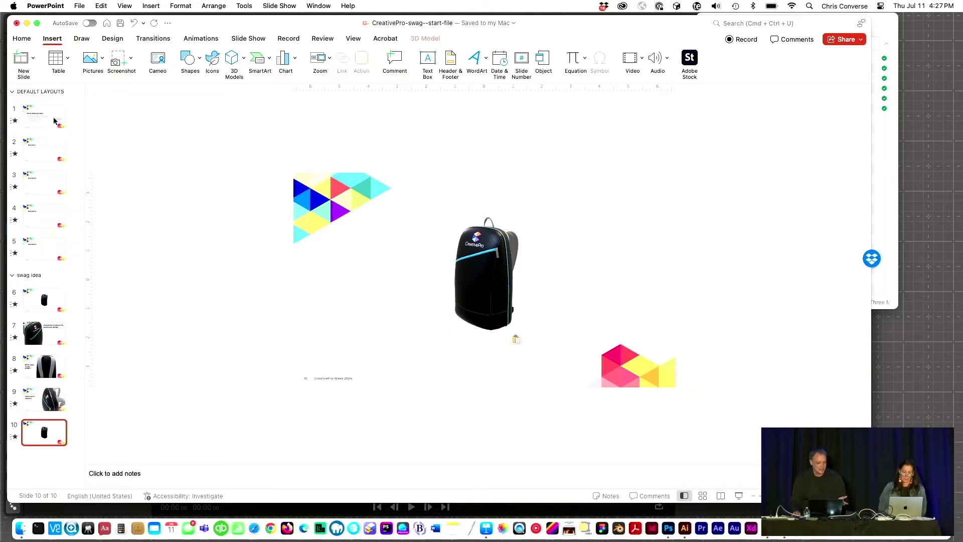
# - Return to slide 1, the 'Three Minutes Max' title slide
pyautogui.click(44, 182)
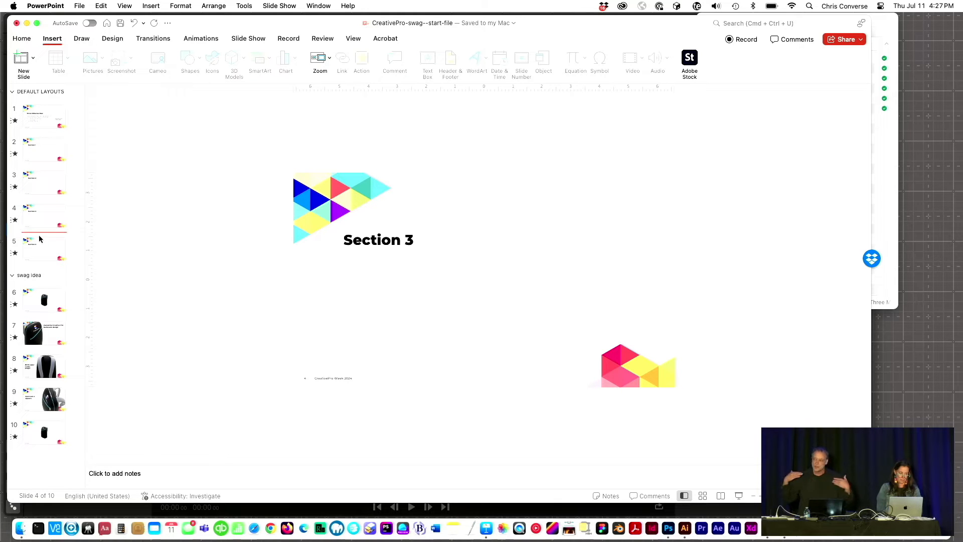
pyautogui.click(44, 117)
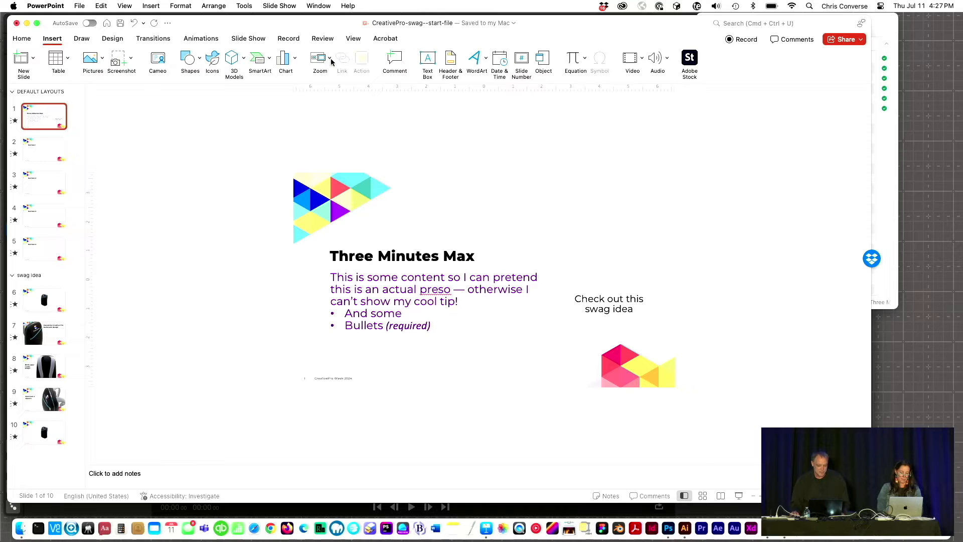
# - Insert a Section Zoom to 'Section 2: swag idea' on the title slide
pyautogui.click(319, 62)
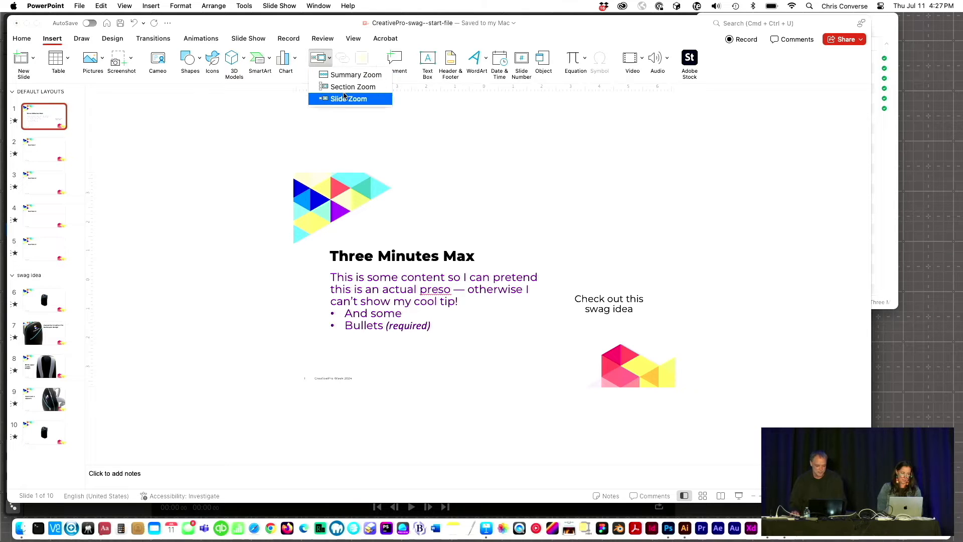
pyautogui.click(349, 99)
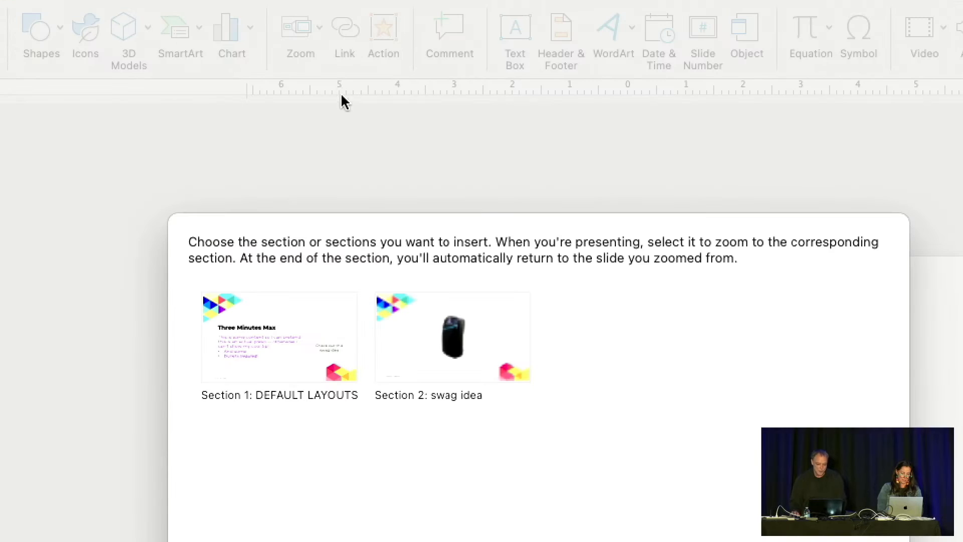
pyautogui.moveTo(353, 166)
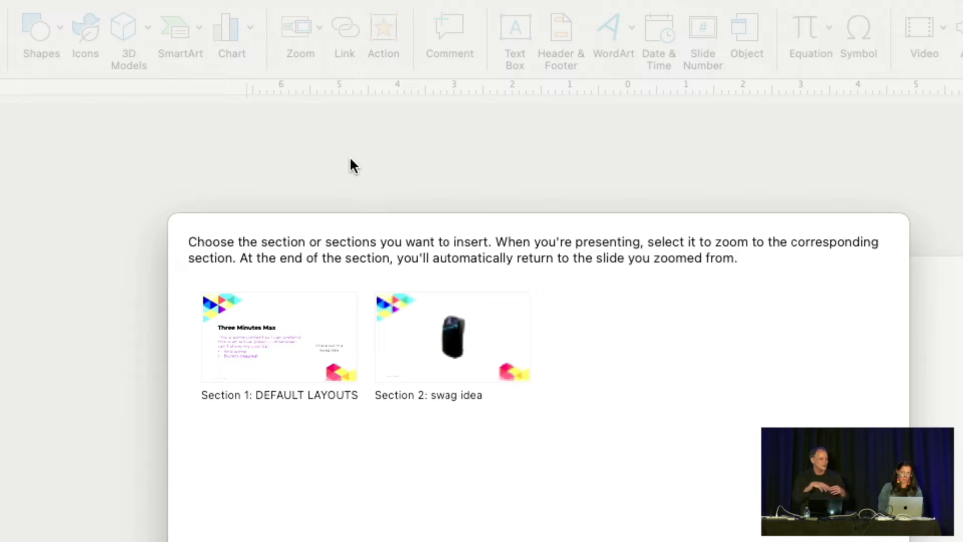
pyautogui.moveTo(414, 228)
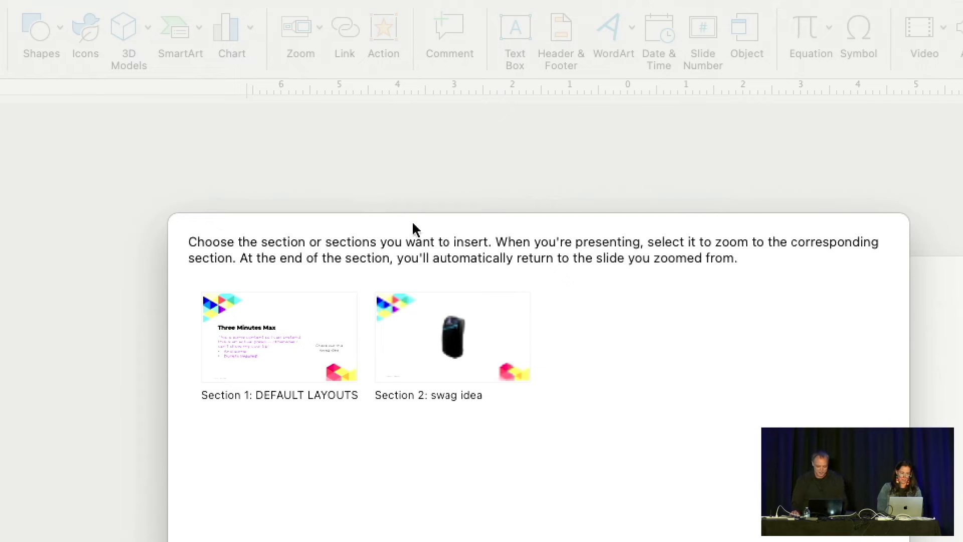
pyautogui.click(451, 336)
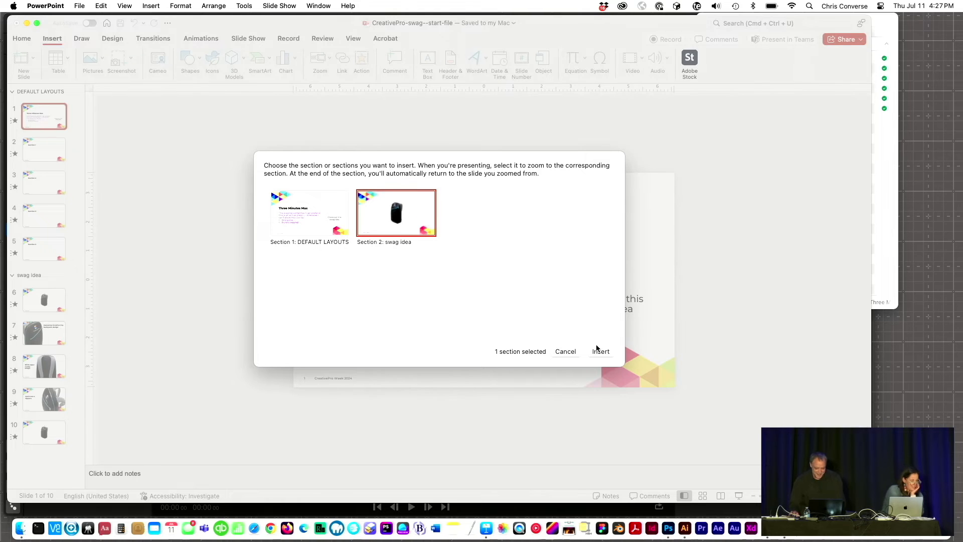
pyautogui.click(600, 351)
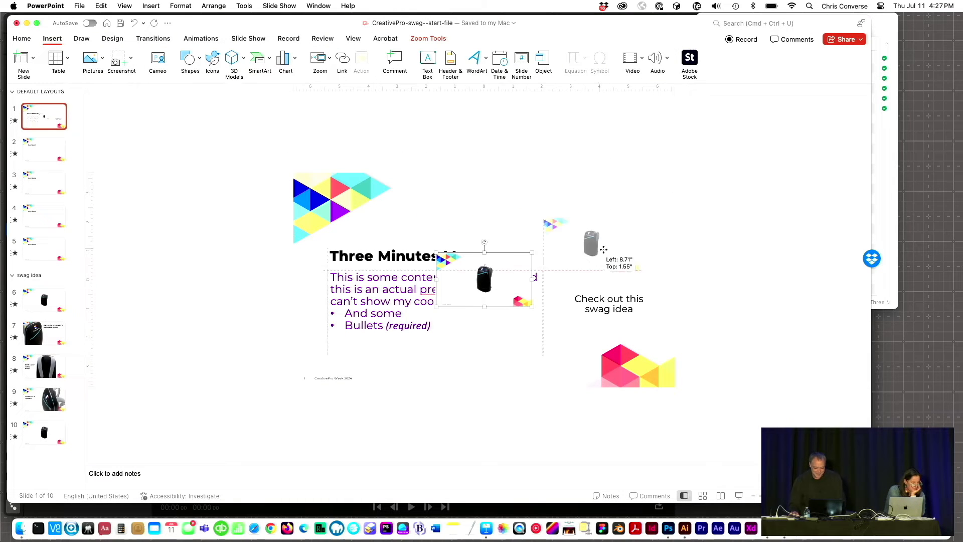